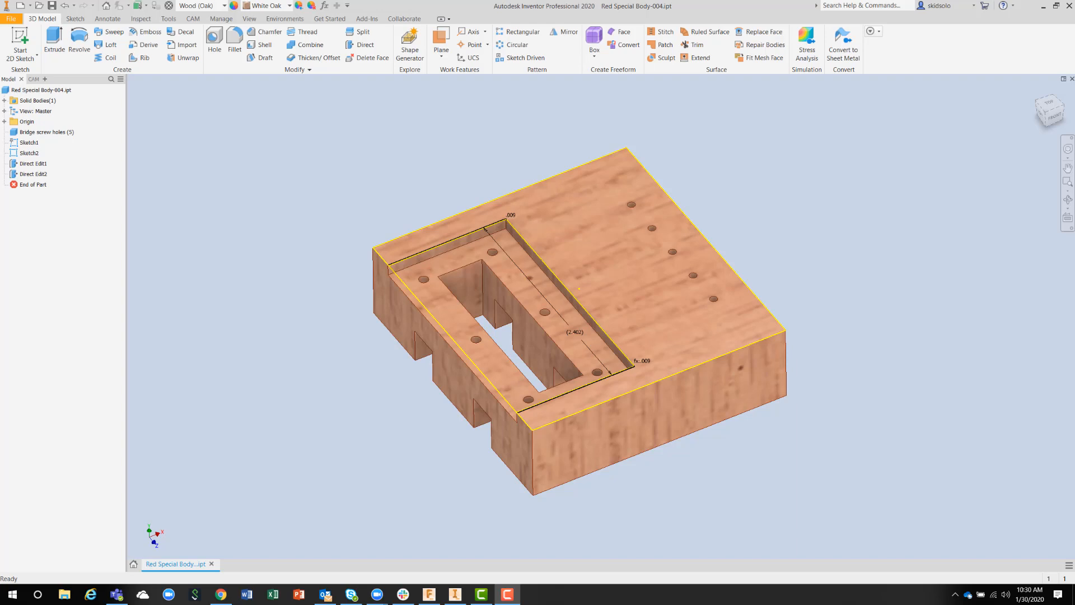
{"action": "mouse_move", "coordinate": [914, 117]}
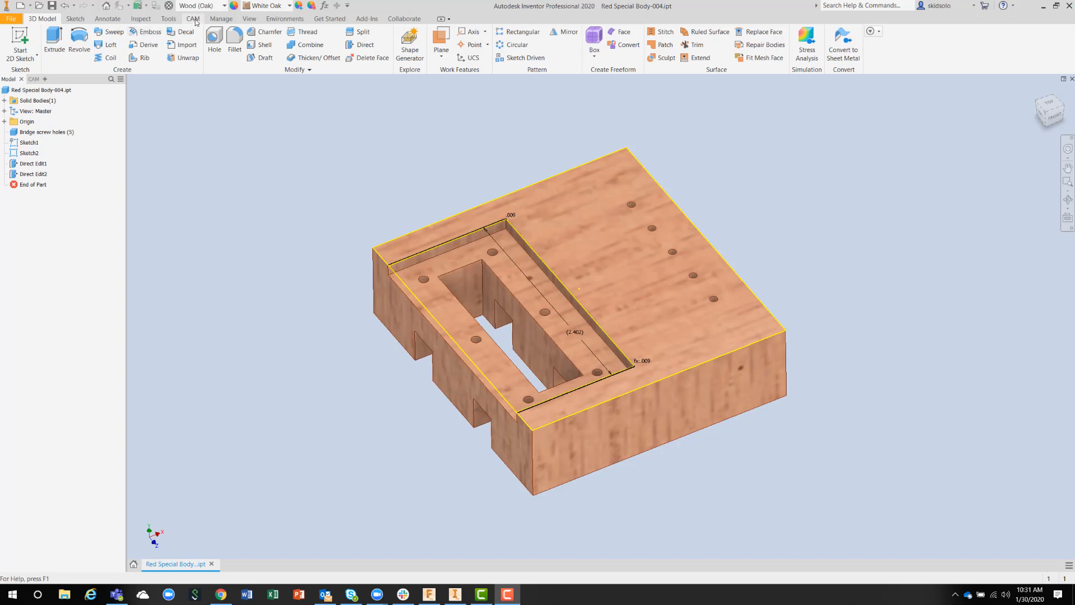
Enter the CAM environment, listing Setup1 and its operations with the stock box around the part.
{"action": "left_click", "coordinate": [193, 19]}
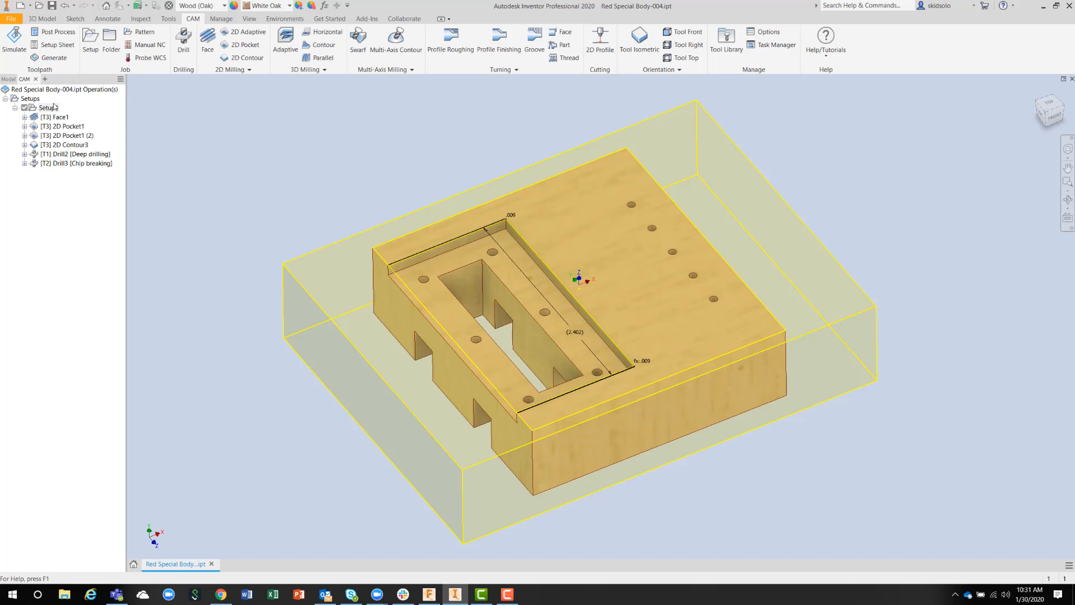
Edit Setup1, keeping the Z axis and X axis orientation and viewing the origin choices.
{"action": "double_click", "coordinate": [48, 107]}
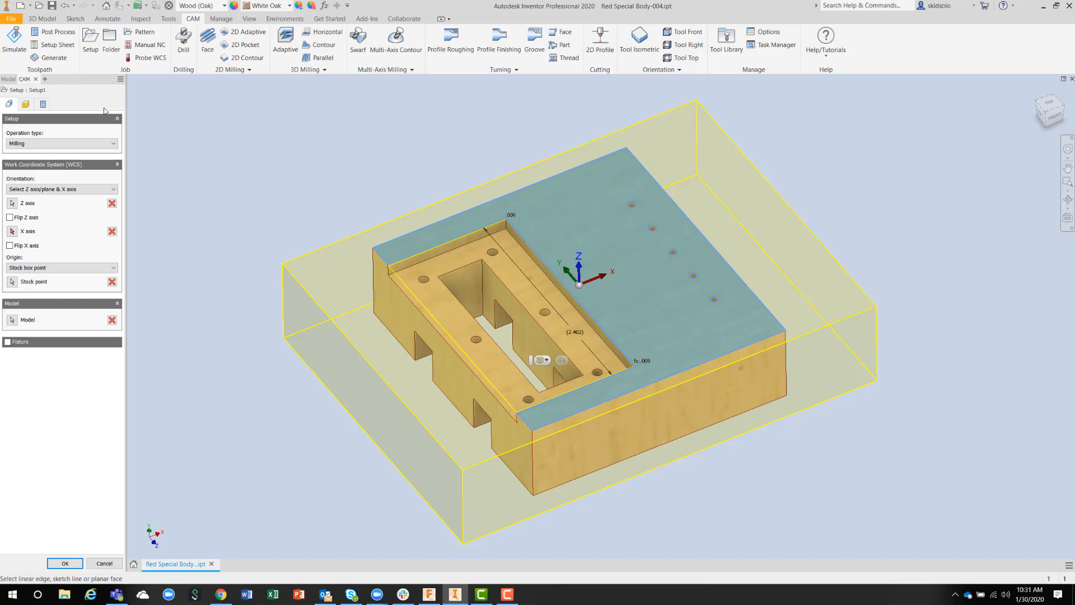
{"action": "mouse_move", "coordinate": [56, 187]}
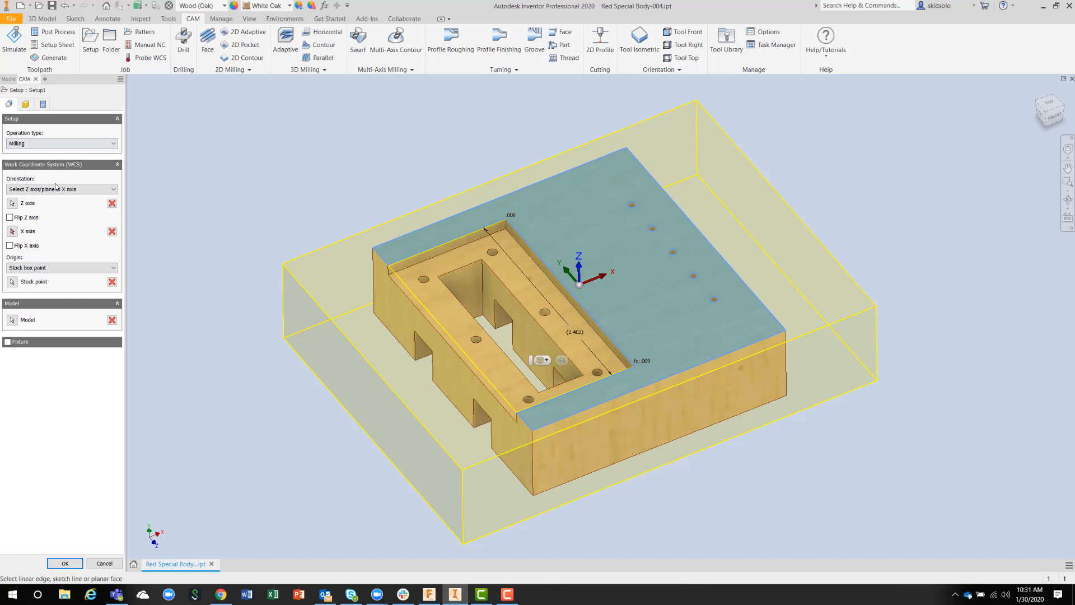
{"action": "left_click", "coordinate": [60, 188]}
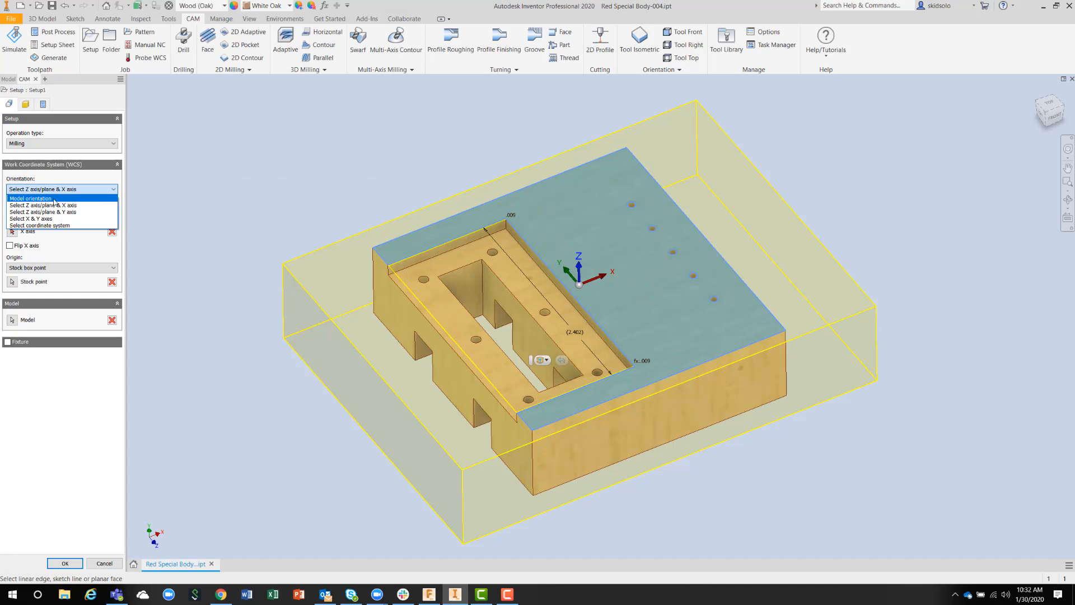
{"action": "left_click", "coordinate": [44, 205]}
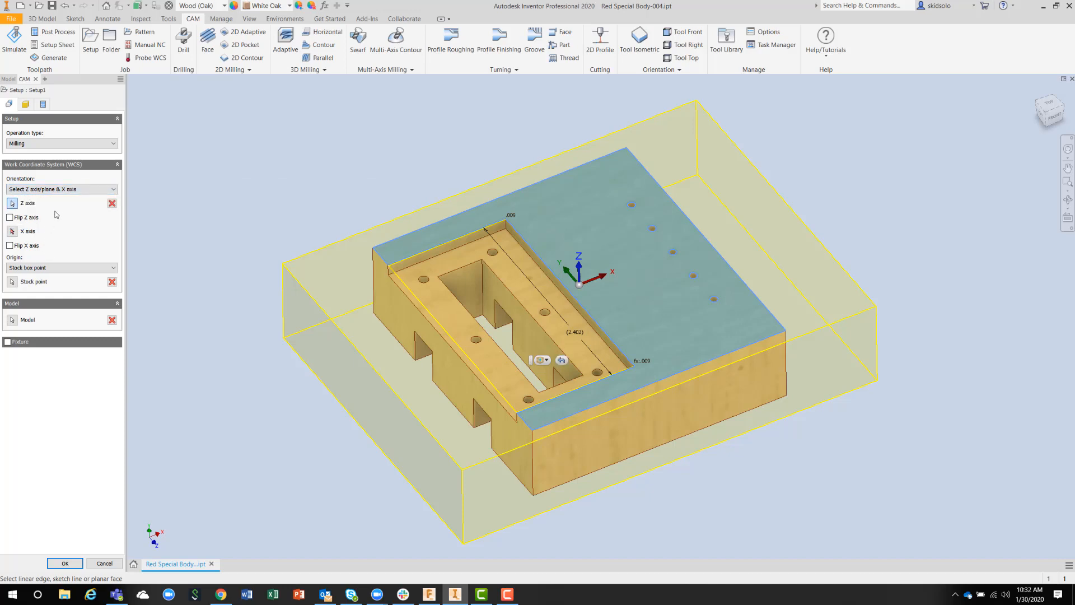
{"action": "left_click", "coordinate": [61, 268]}
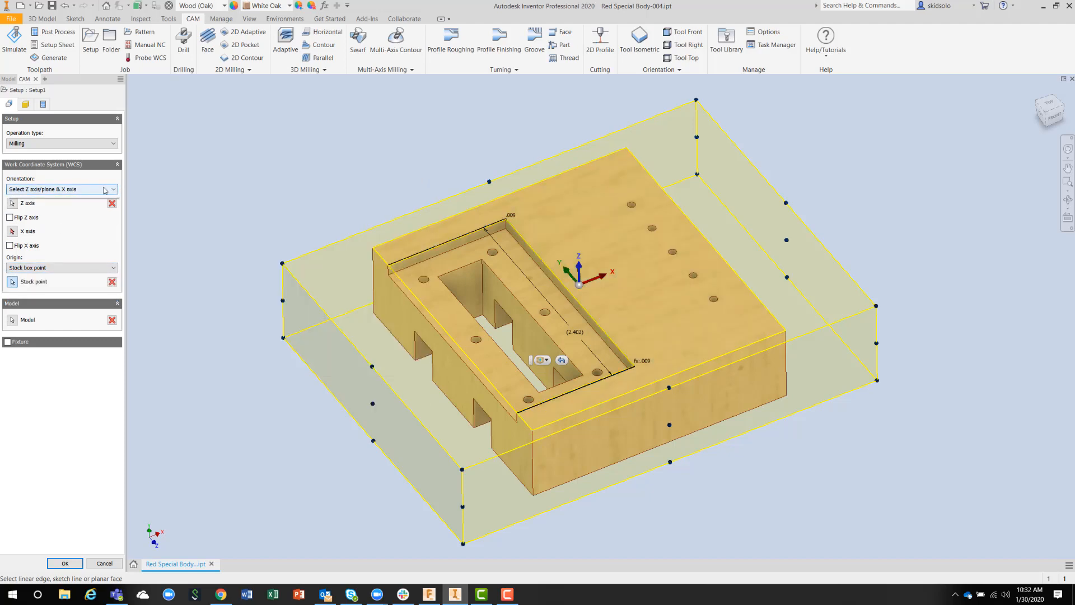
Set Setup1's work coordinate orientation to Model orientation.
{"action": "left_click", "coordinate": [112, 189]}
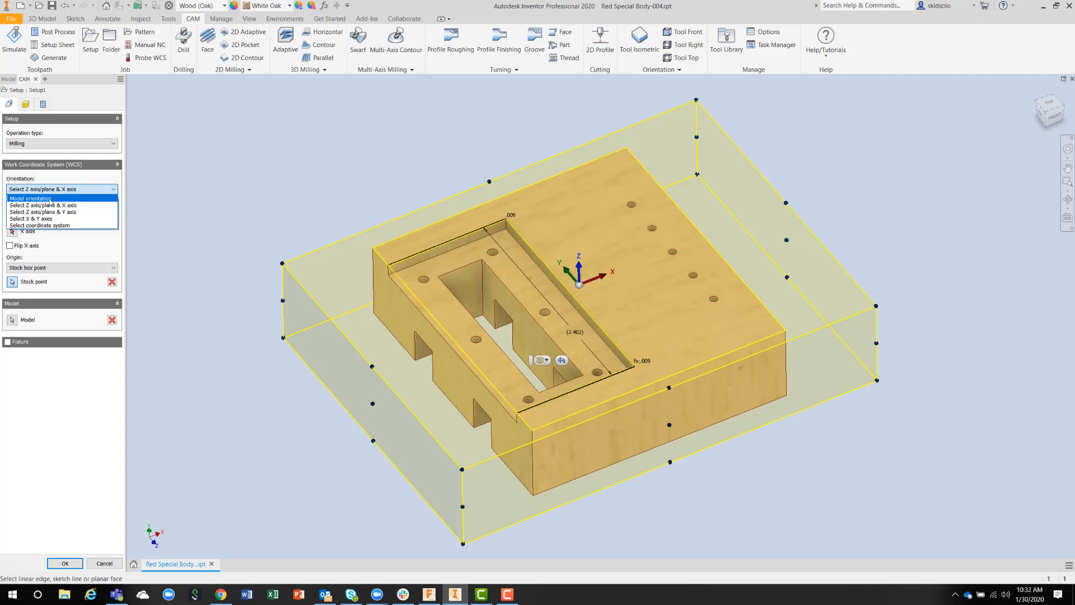
{"action": "left_click", "coordinate": [30, 198]}
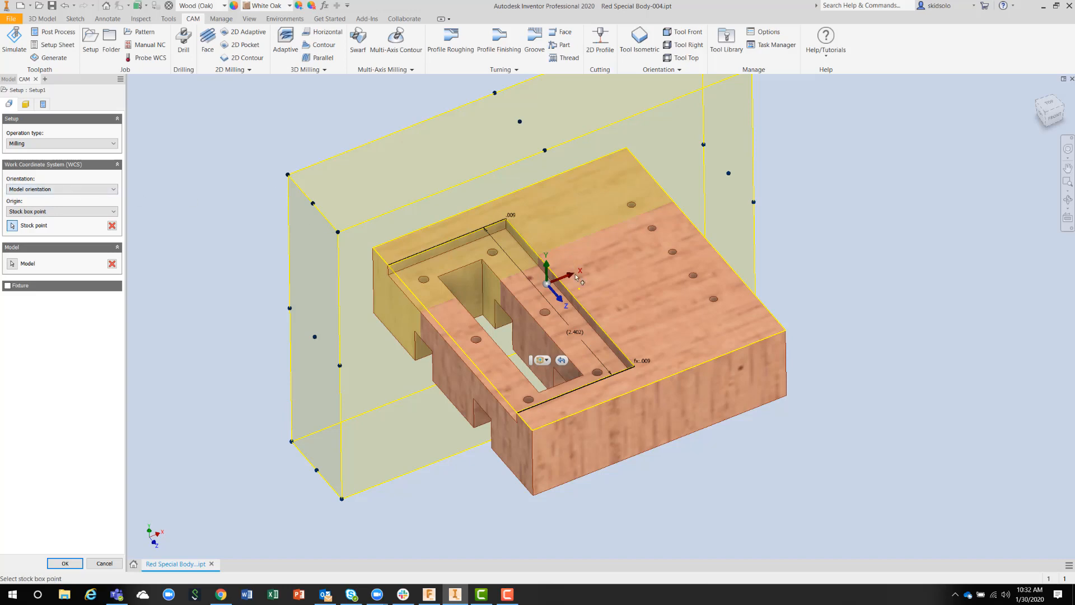
{"action": "mouse_move", "coordinate": [600, 363]}
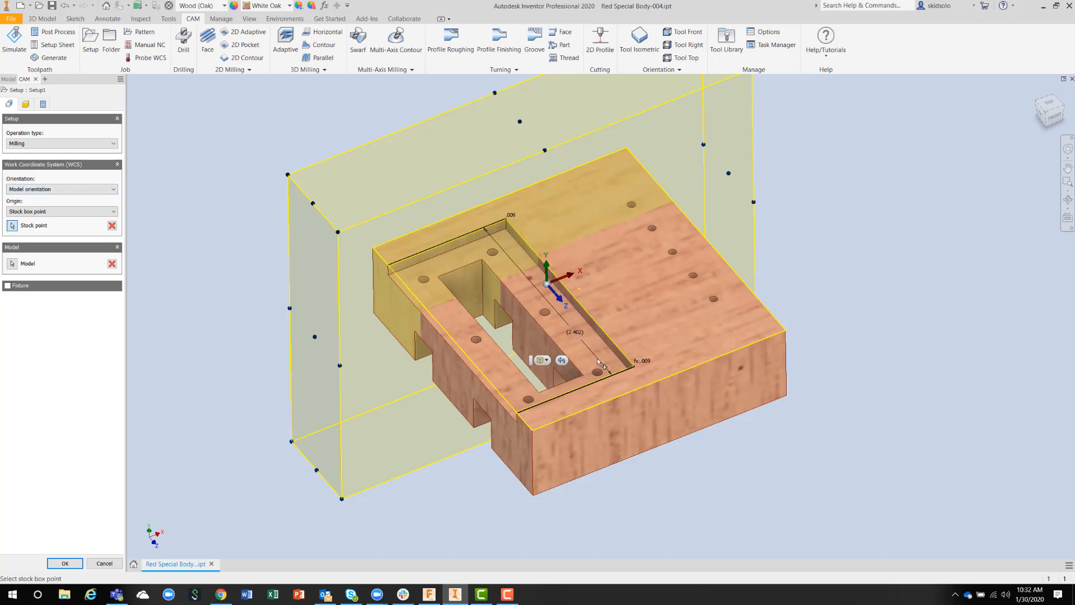
{"action": "mouse_move", "coordinate": [588, 227]}
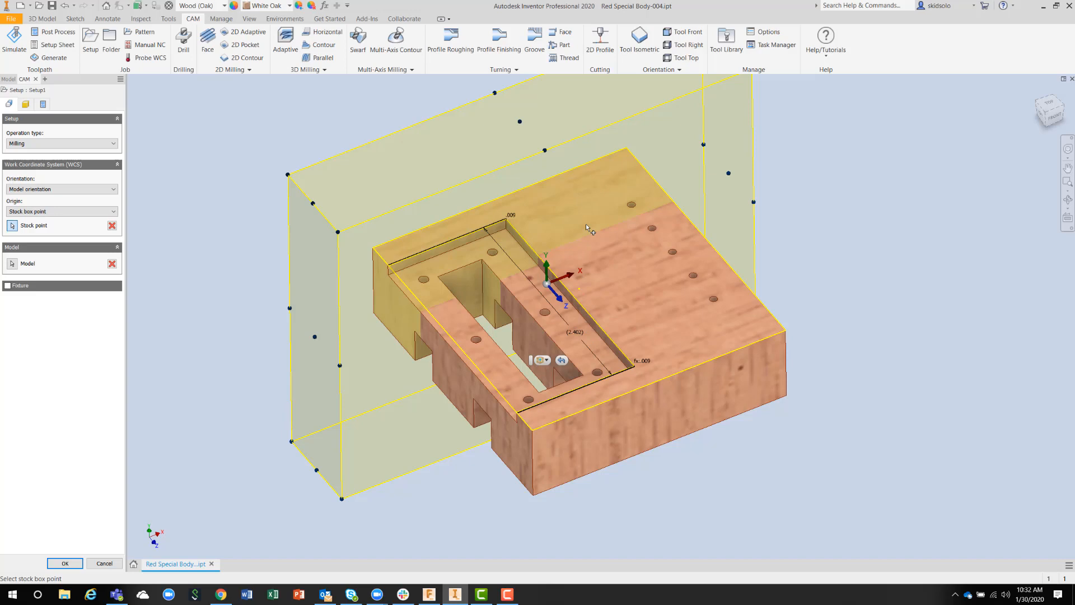
{"action": "mouse_move", "coordinate": [139, 204]}
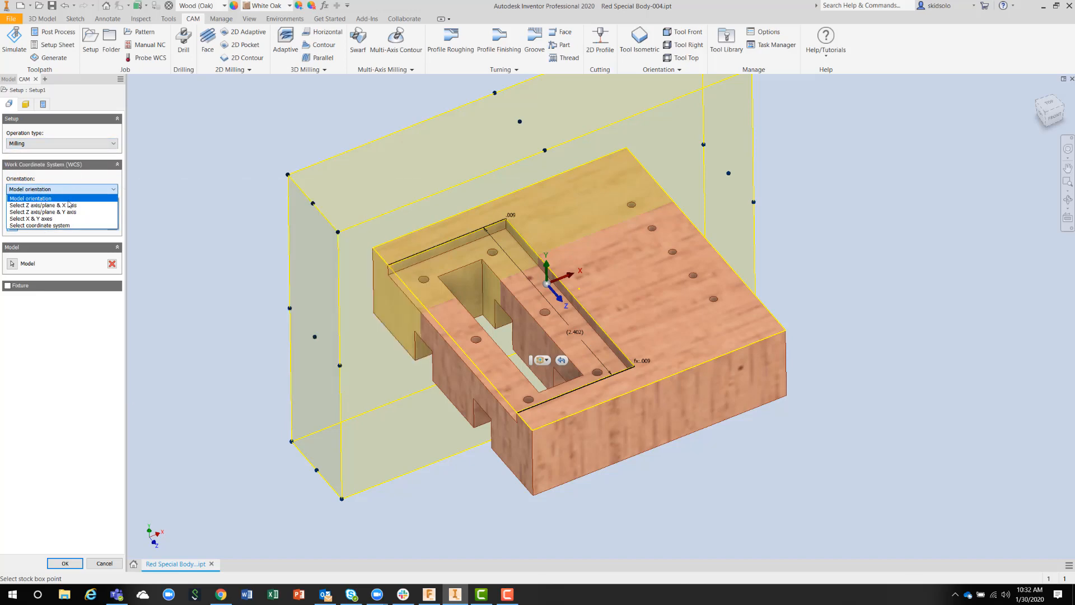
{"action": "mouse_move", "coordinate": [42, 205]}
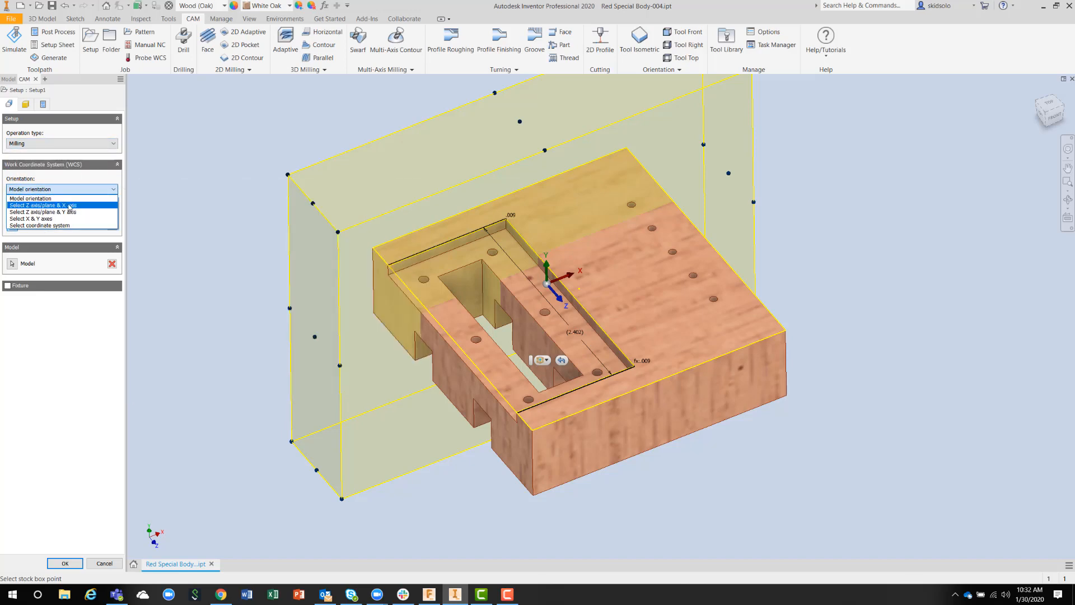
Use Select Z axis/plane & X axis: Z up from the top face, X along the front edge.
{"action": "left_click", "coordinate": [43, 205]}
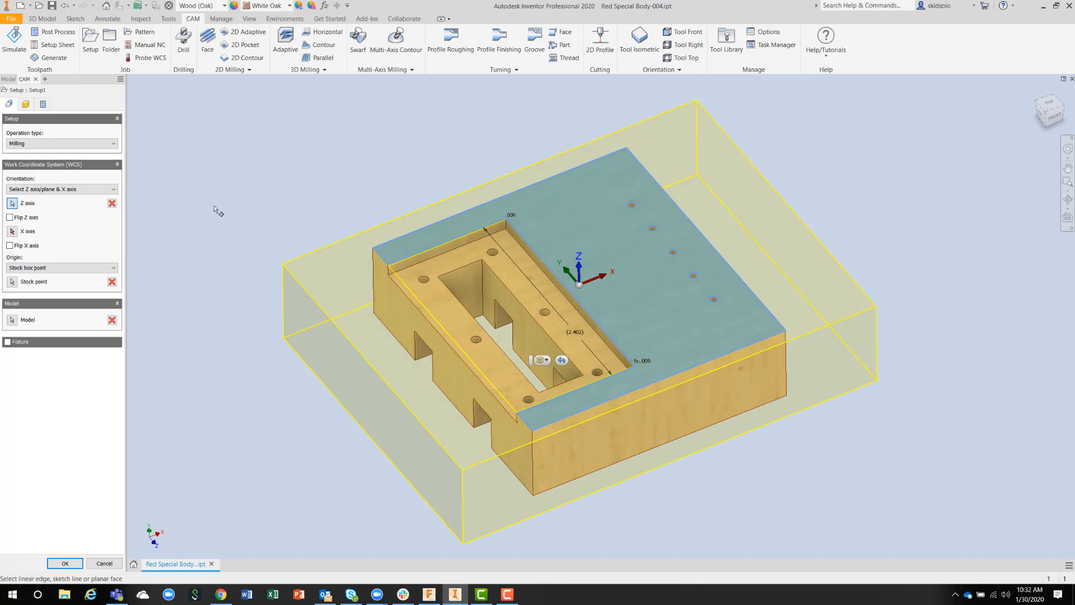
{"action": "left_click", "coordinate": [619, 247]}
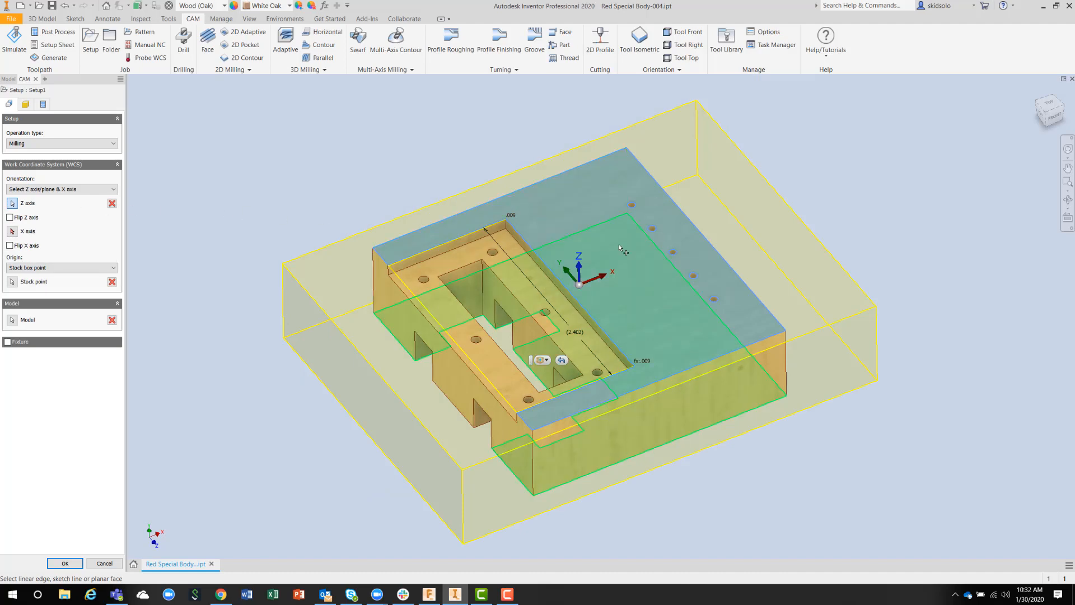
{"action": "left_click", "coordinate": [112, 203]}
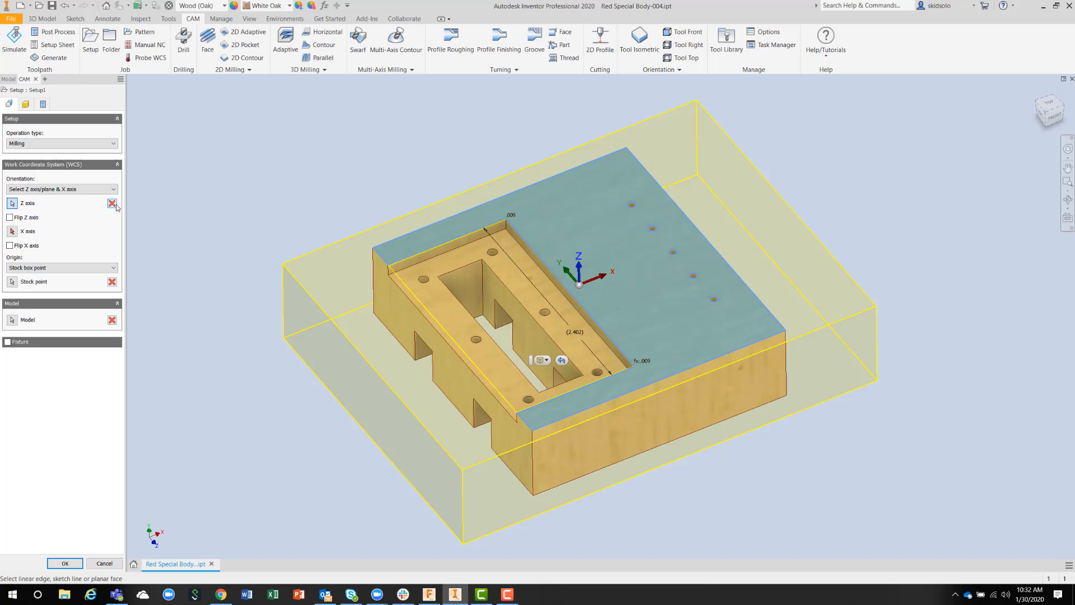
{"action": "left_click", "coordinate": [112, 204]}
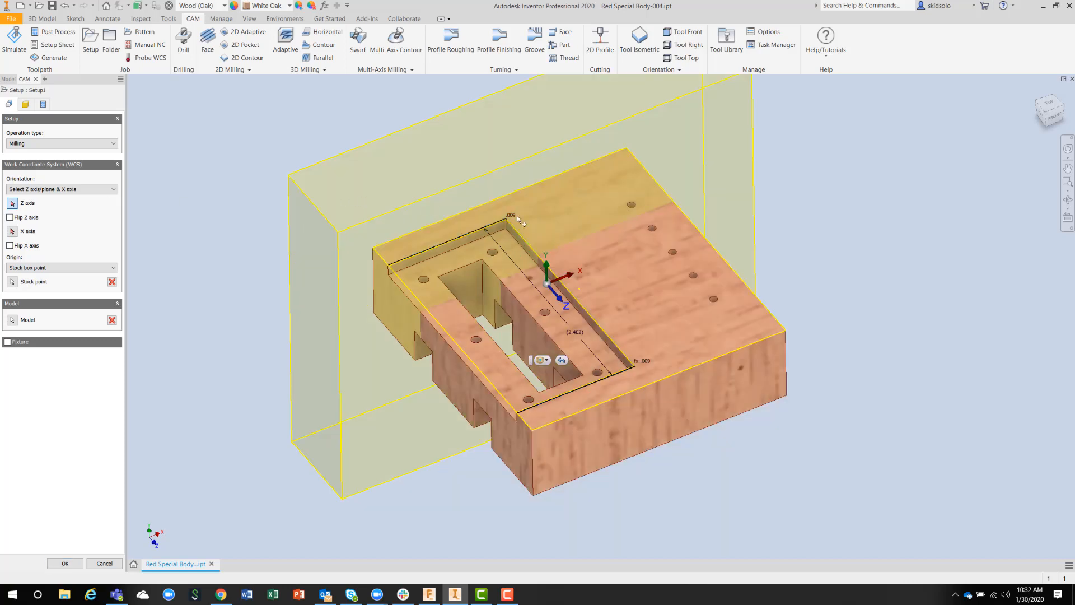
{"action": "left_click", "coordinate": [652, 261]}
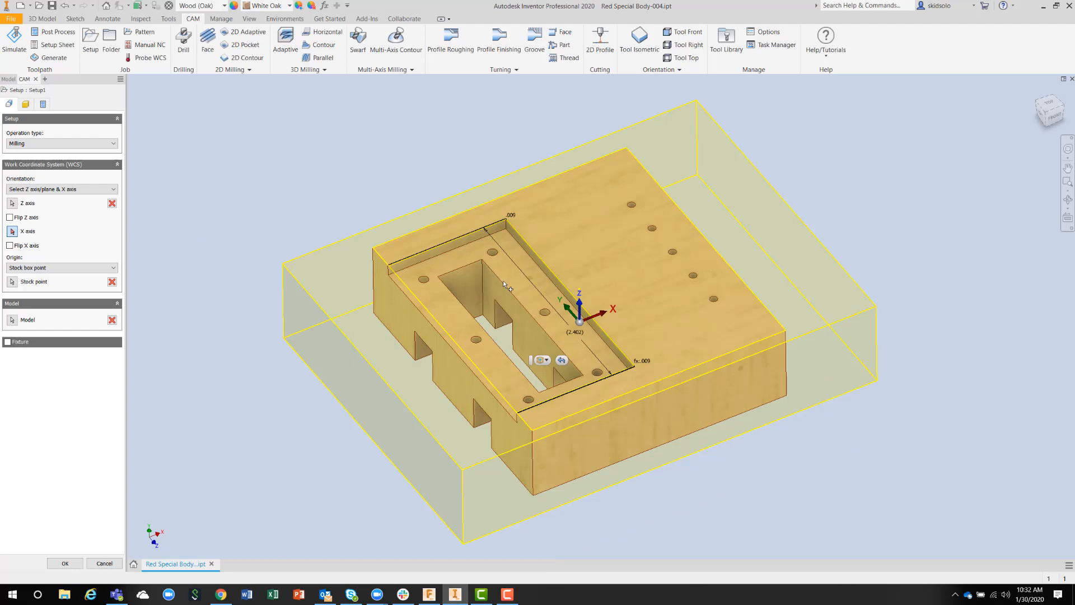
{"action": "left_click", "coordinate": [694, 371]}
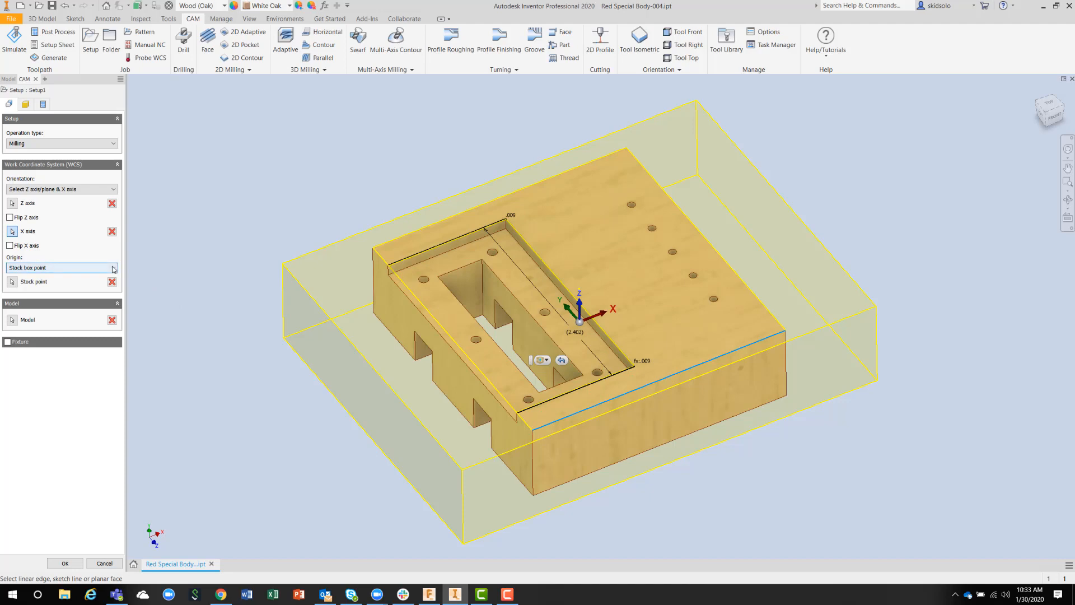
Set the WCS origin to a Model box point after trying the other origin choices.
{"action": "left_click", "coordinate": [112, 268]}
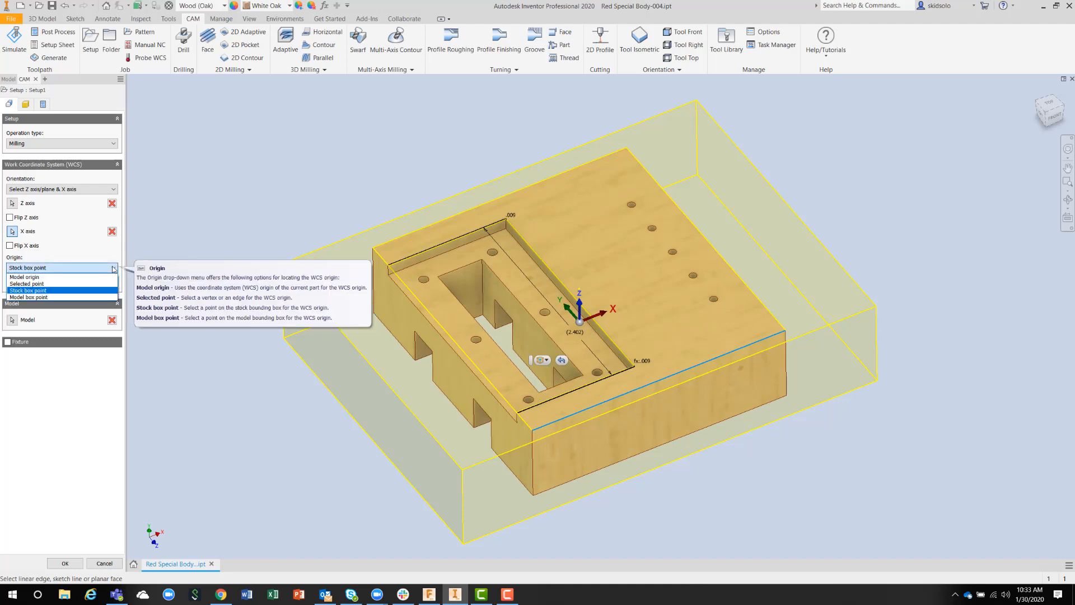
{"action": "left_click", "coordinate": [27, 290]}
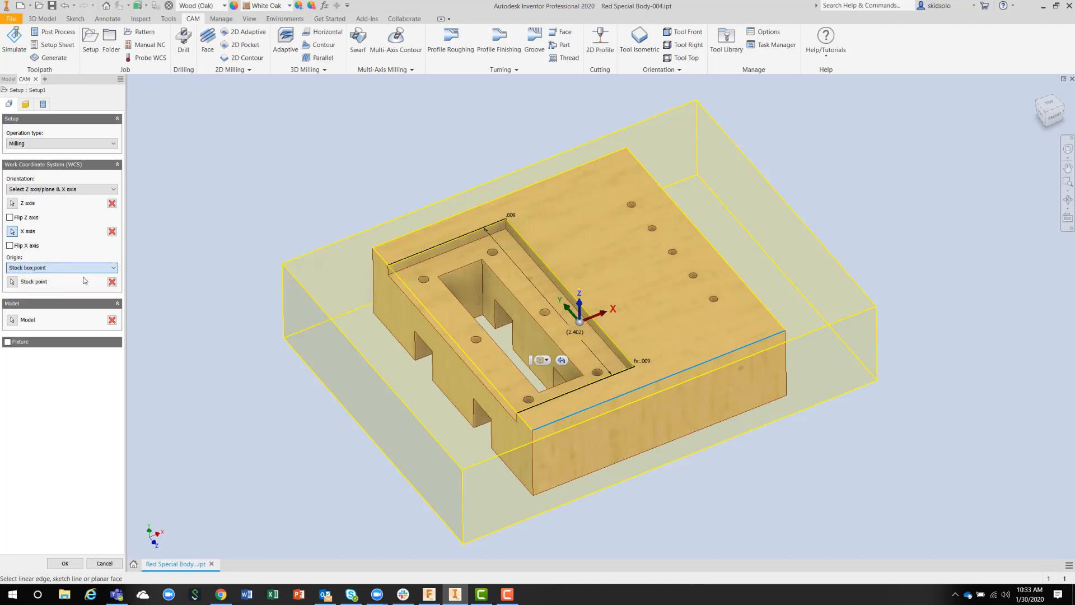
{"action": "left_click", "coordinate": [62, 268]}
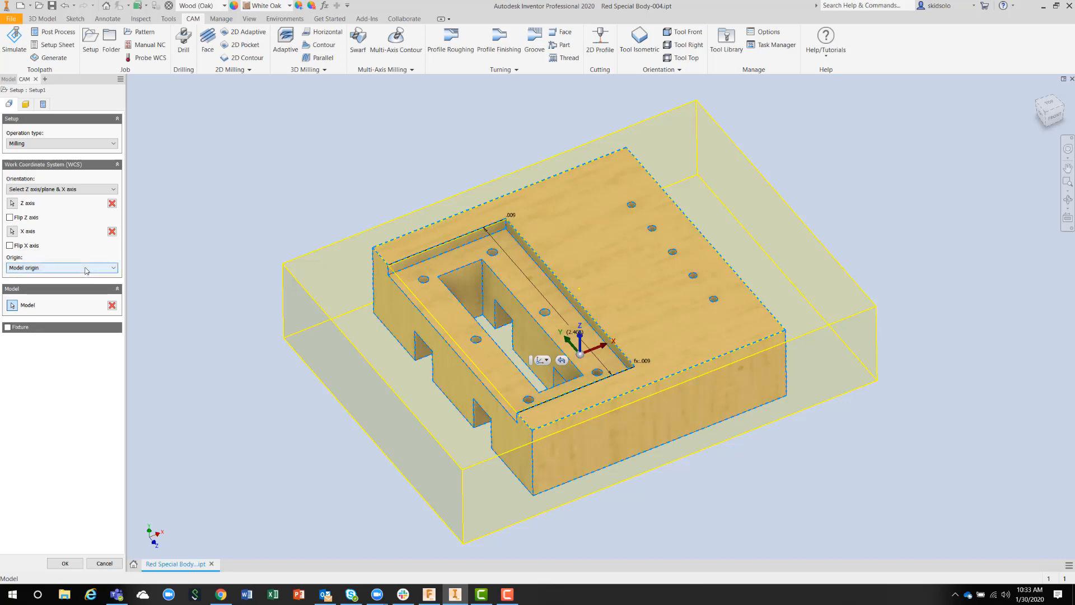
{"action": "left_click", "coordinate": [62, 267]}
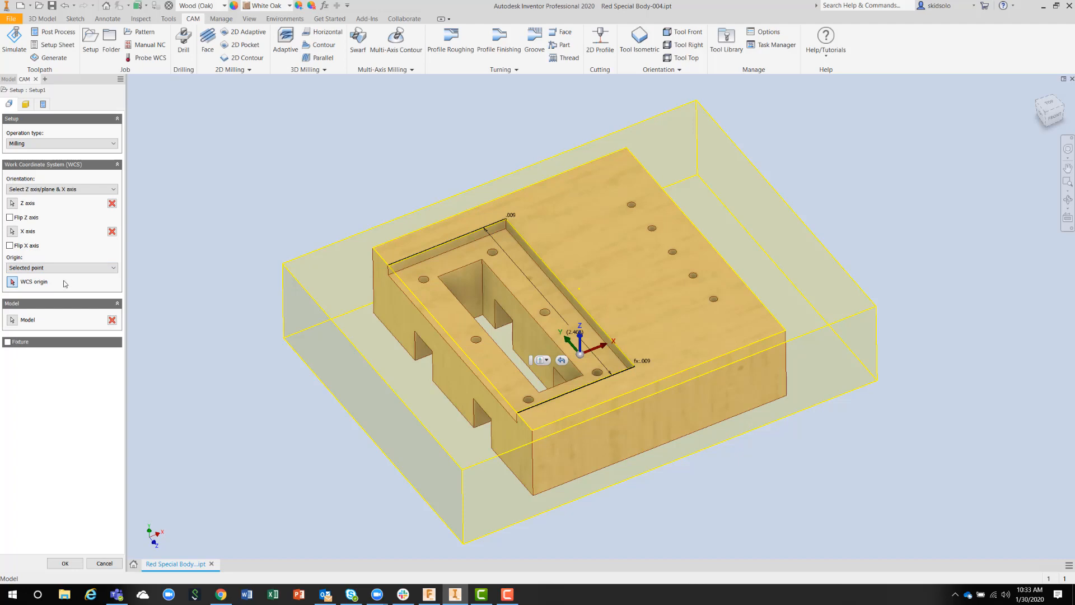
{"action": "left_click", "coordinate": [60, 267]}
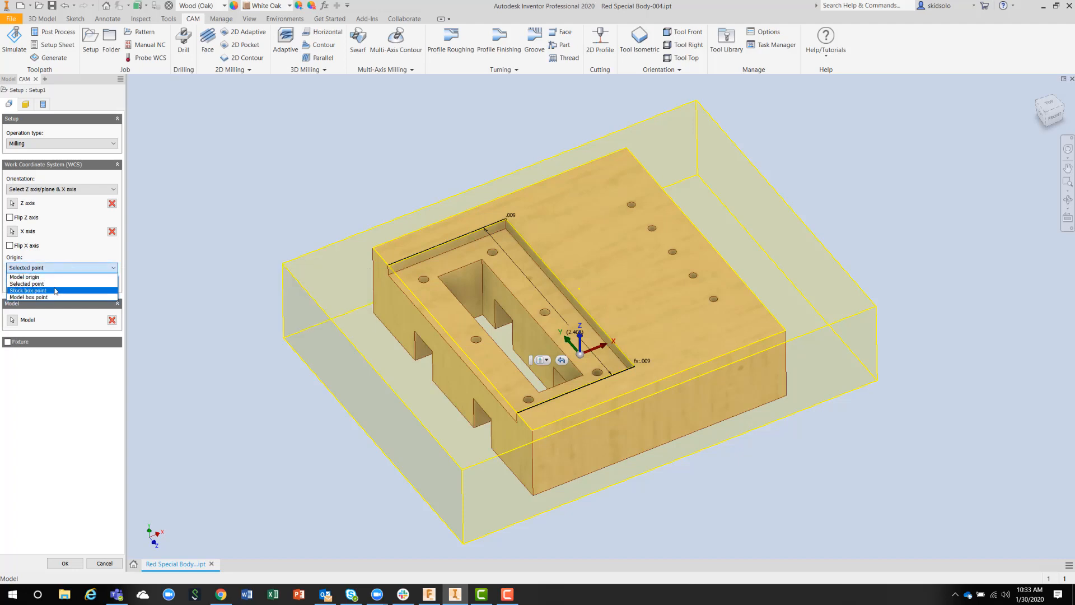
{"action": "left_click", "coordinate": [28, 290]}
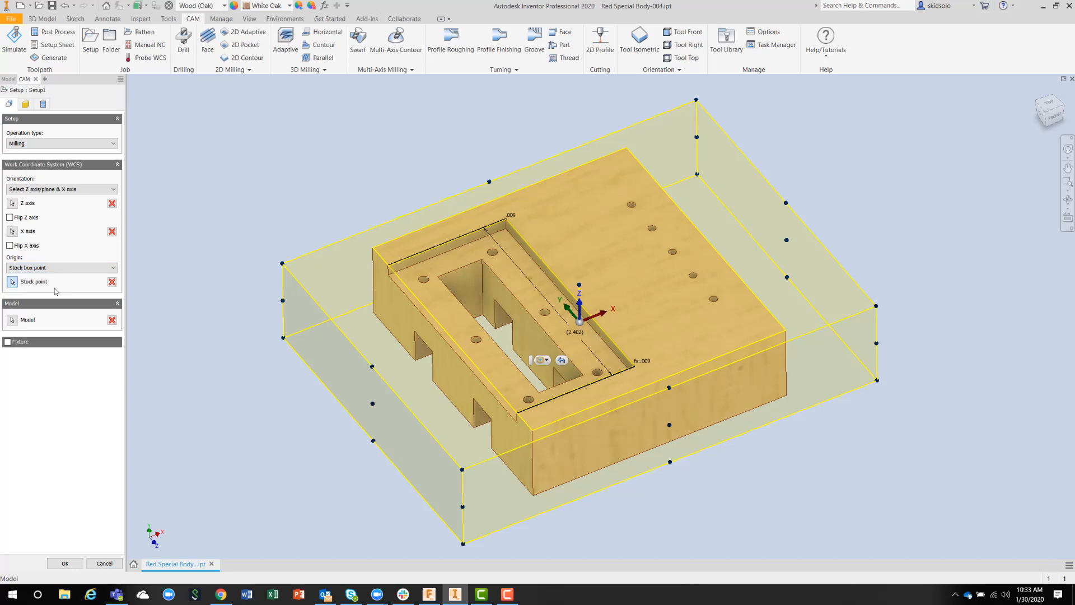
{"action": "mouse_move", "coordinate": [59, 268]}
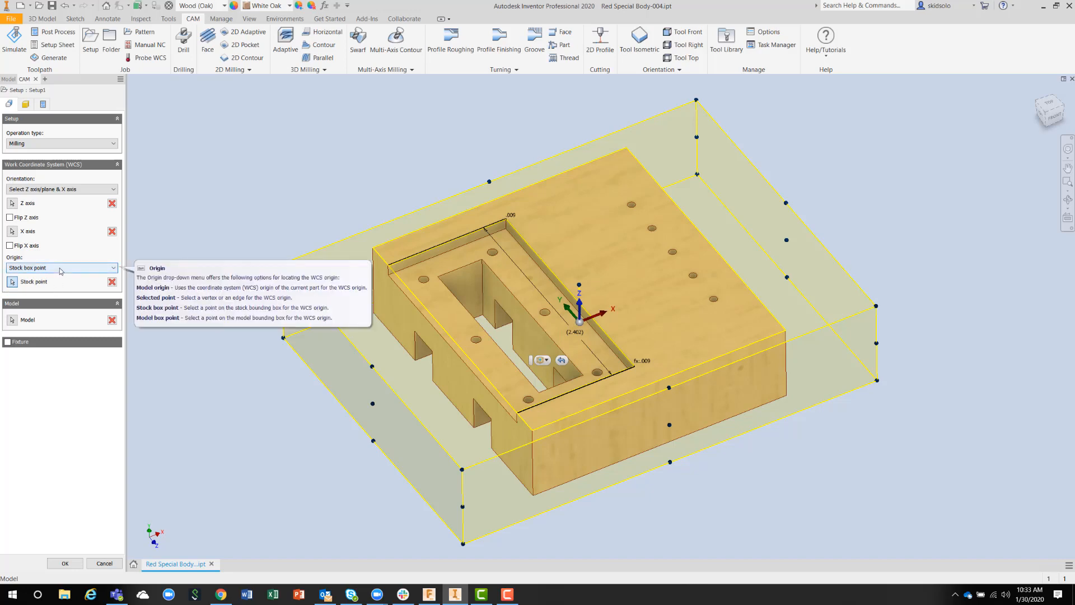
{"action": "left_click", "coordinate": [61, 267]}
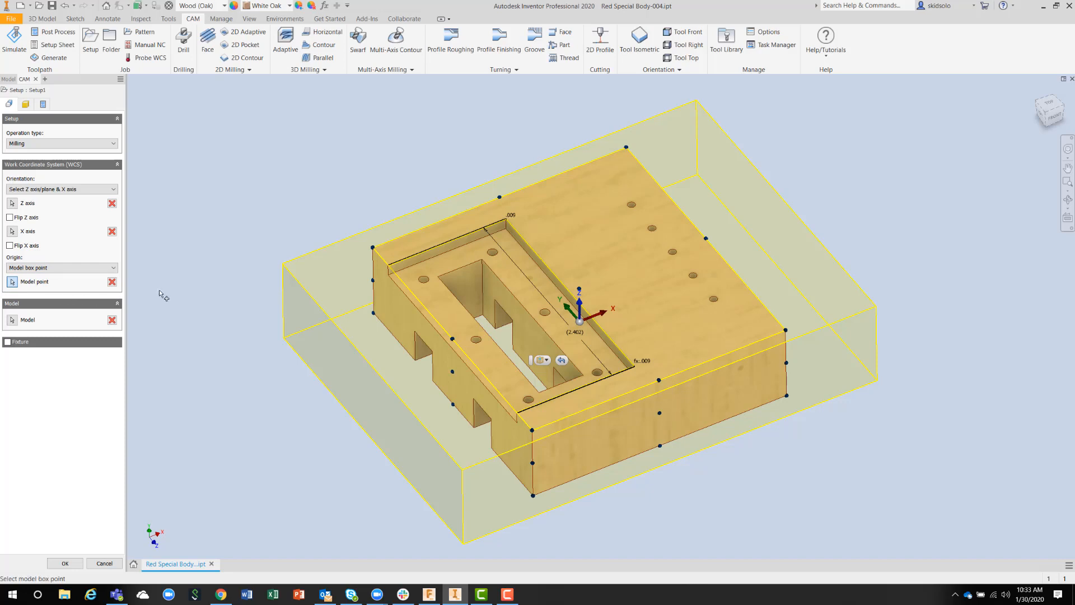
{"action": "mouse_move", "coordinate": [465, 292]}
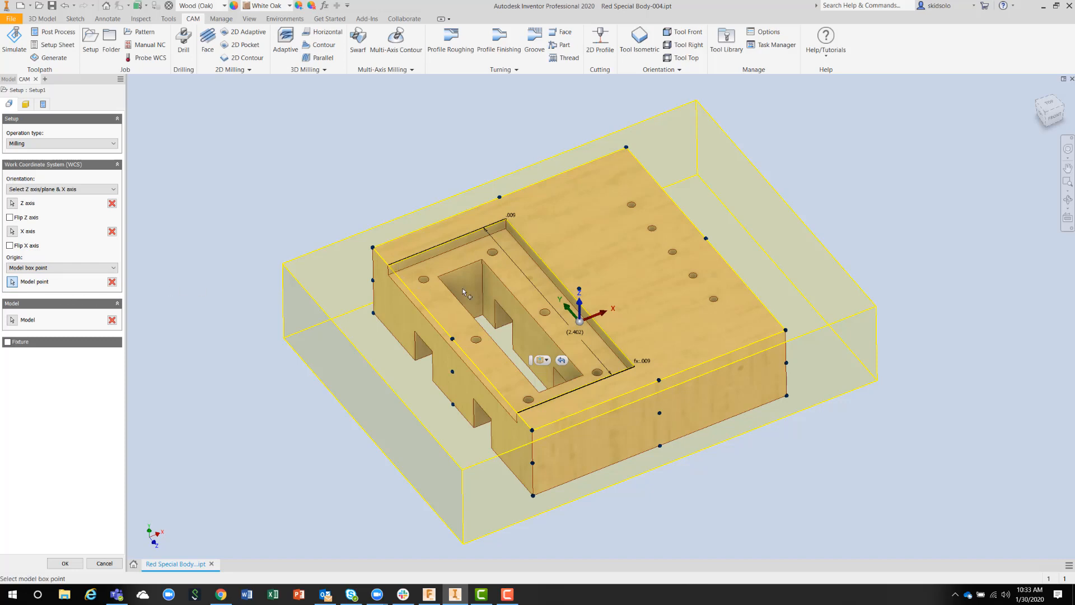
{"action": "mouse_move", "coordinate": [581, 290]}
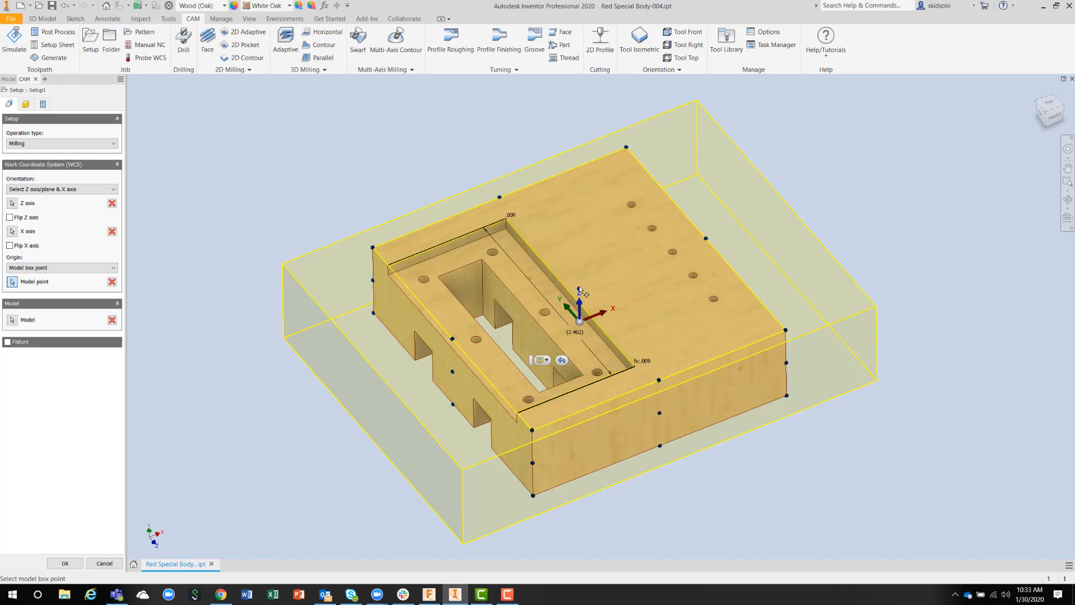
{"action": "mouse_move", "coordinate": [456, 341]}
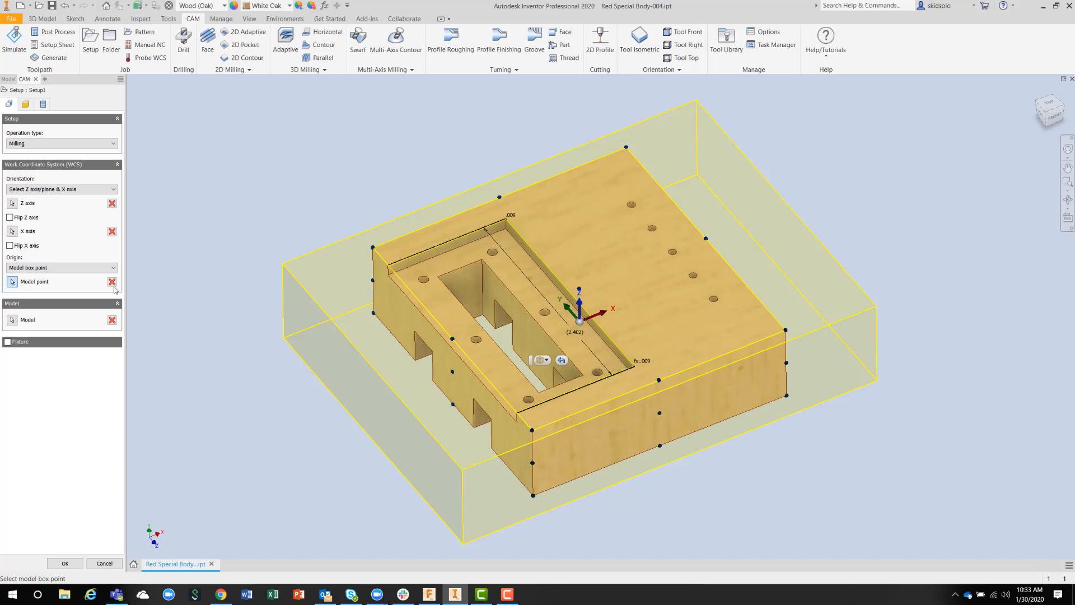
{"action": "mouse_move", "coordinate": [573, 300]}
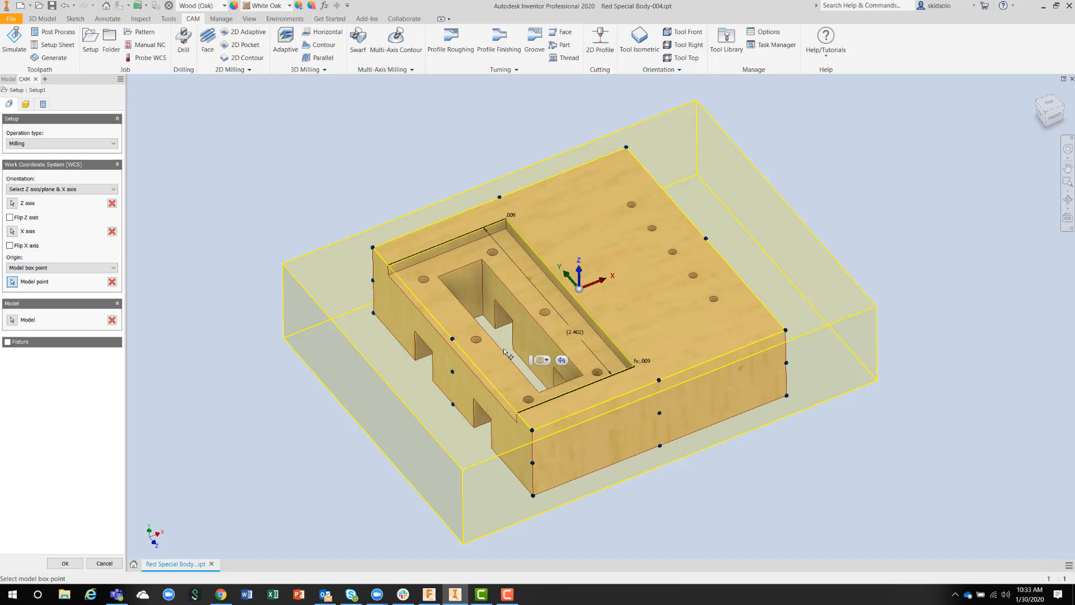
{"action": "mouse_move", "coordinate": [403, 215]}
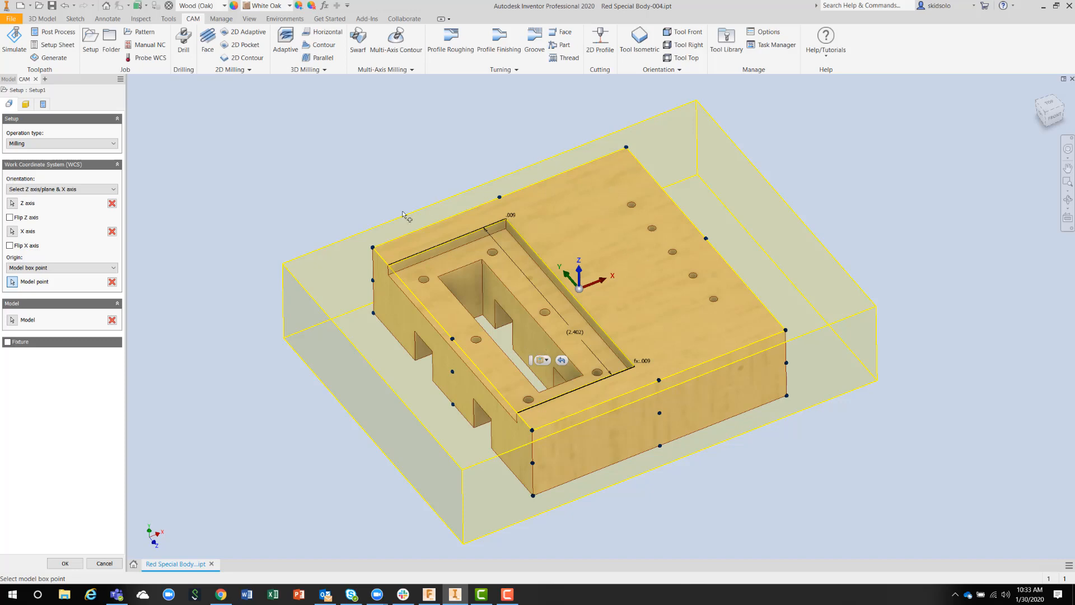
{"action": "mouse_move", "coordinate": [80, 319]}
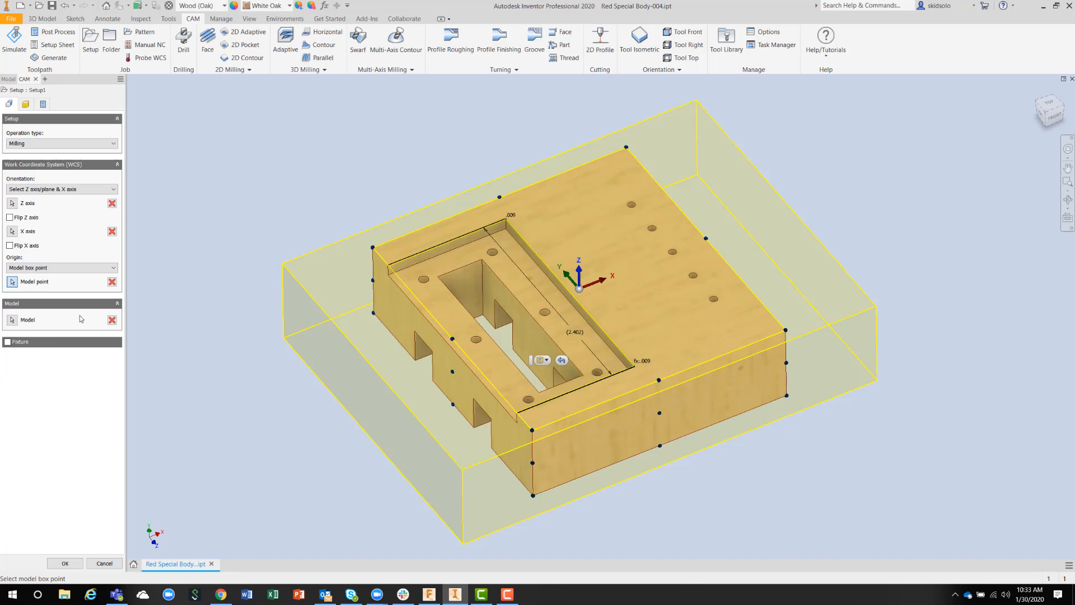
{"action": "mouse_move", "coordinate": [20, 108]}
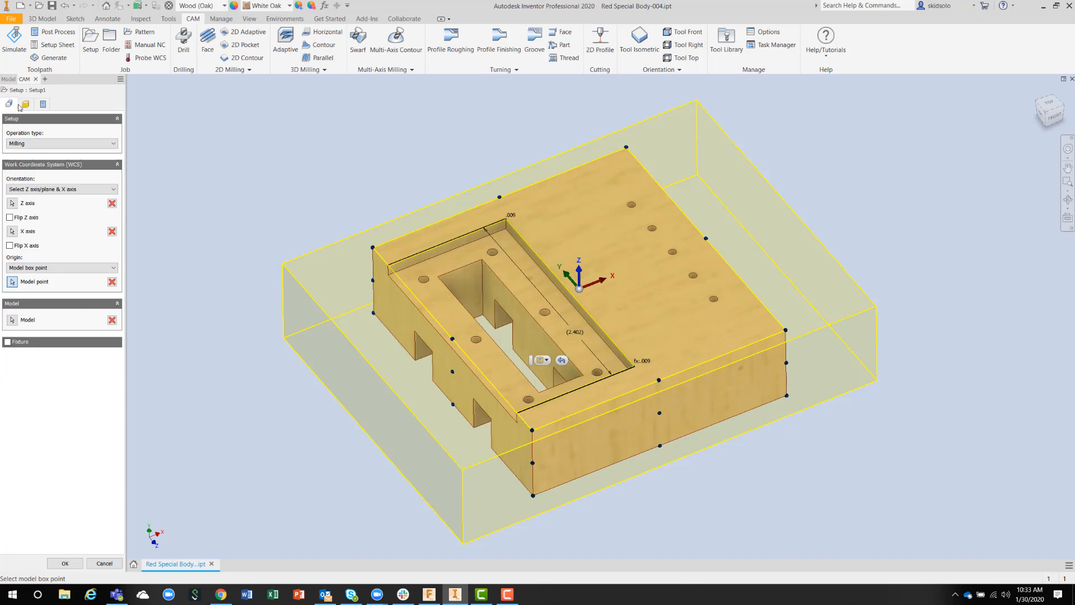
Review Setup1's stock: fixed-size box 4.5 × 3.375 × 0.94 in.
{"action": "left_click", "coordinate": [26, 103]}
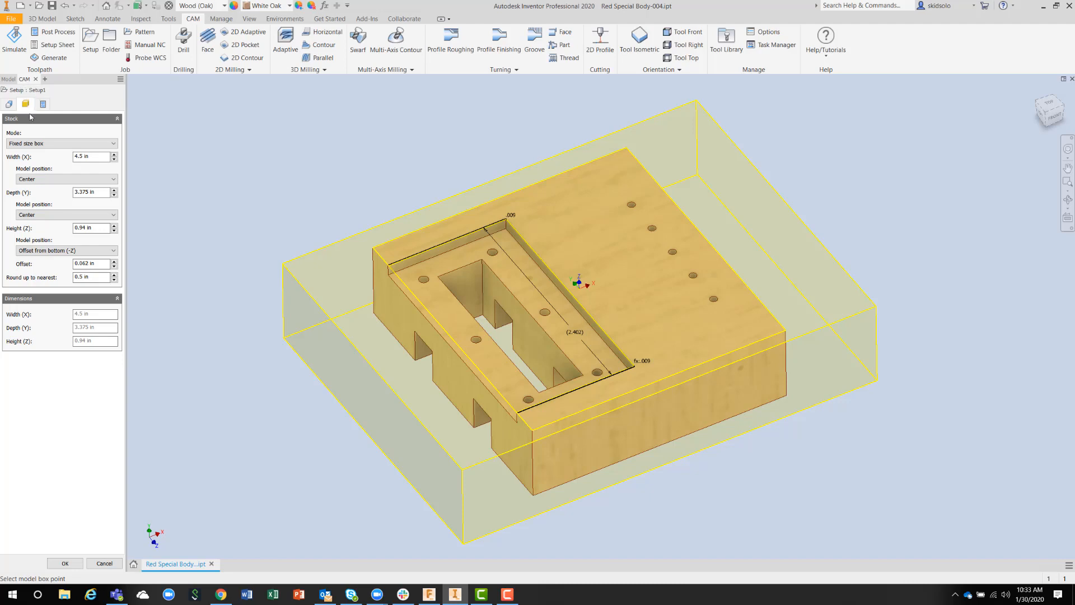
{"action": "mouse_move", "coordinate": [188, 156]}
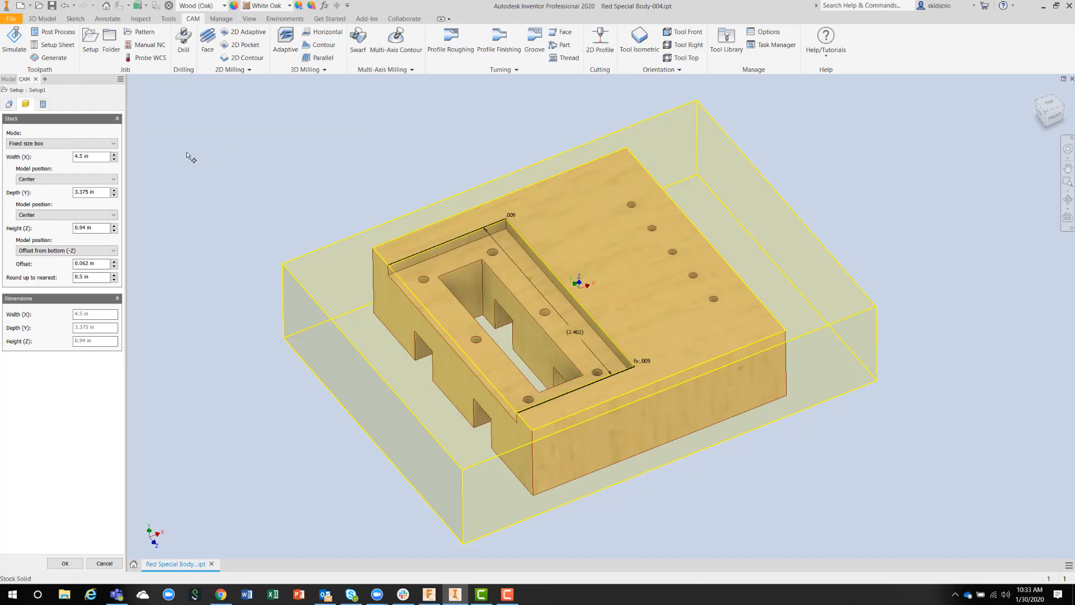
{"action": "mouse_move", "coordinate": [93, 157]}
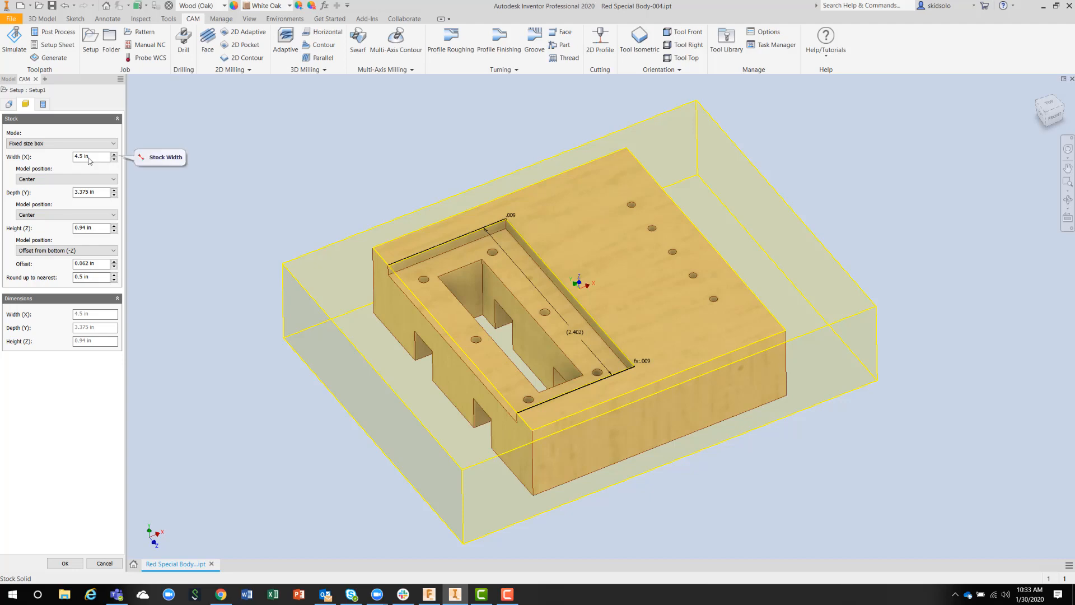
{"action": "mouse_move", "coordinate": [252, 246]}
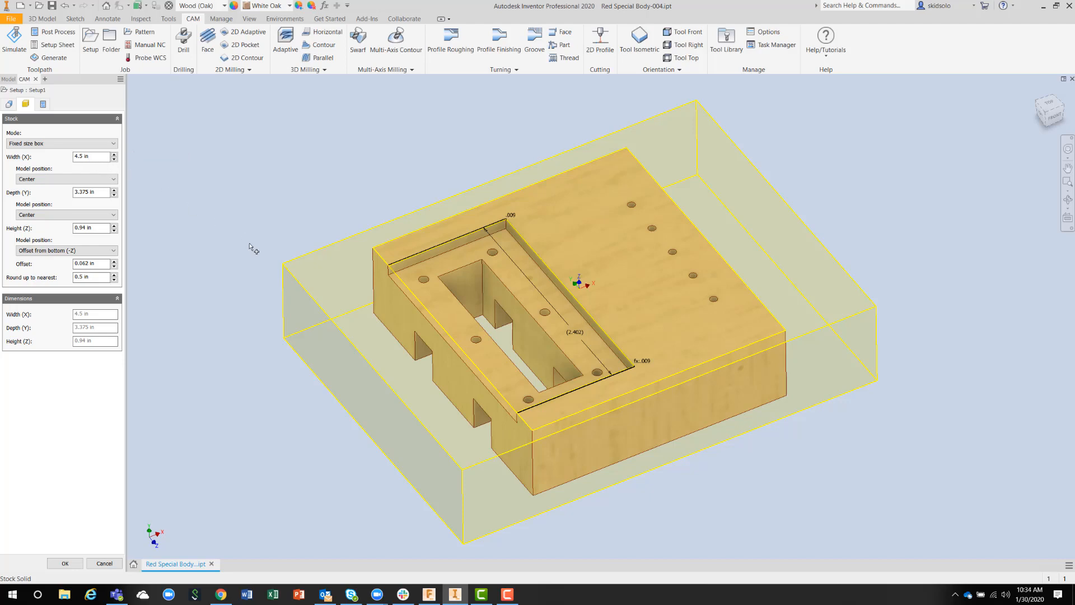
{"action": "mouse_move", "coordinate": [460, 426]}
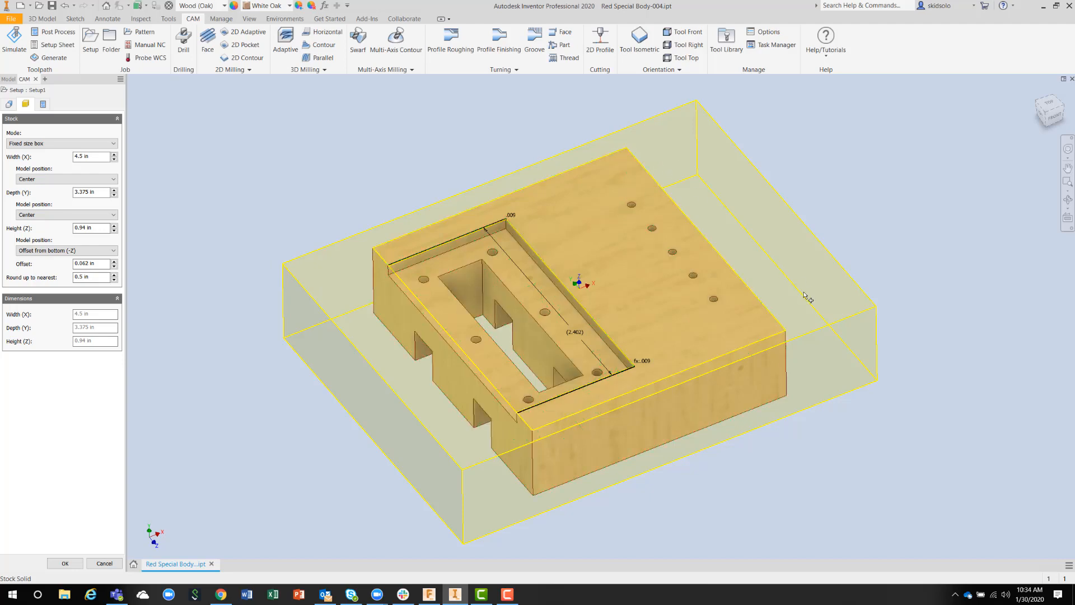
{"action": "mouse_move", "coordinate": [266, 283]}
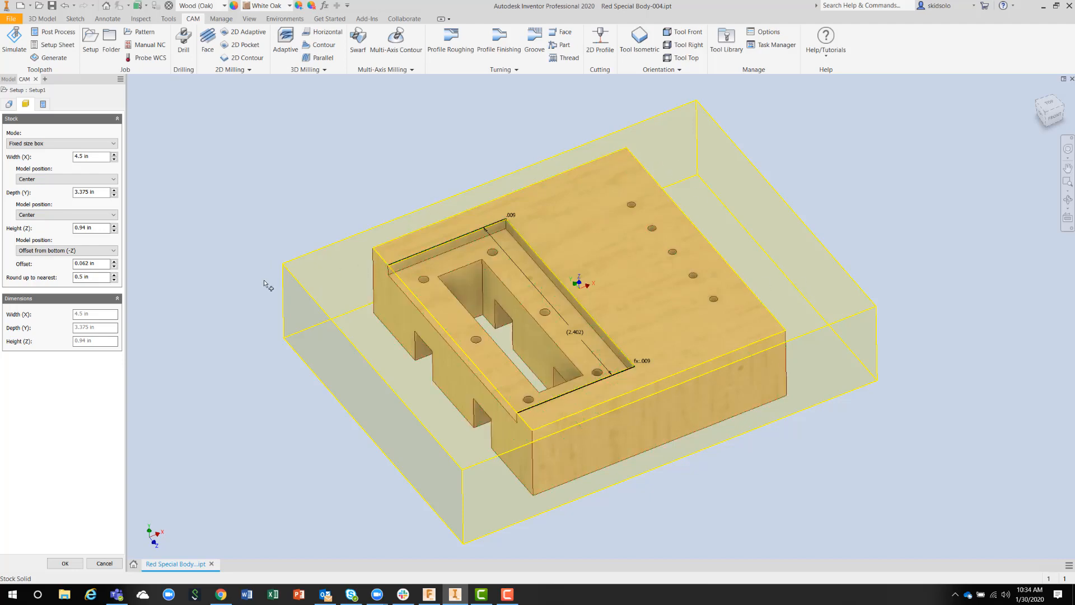
{"action": "mouse_move", "coordinate": [94, 173]}
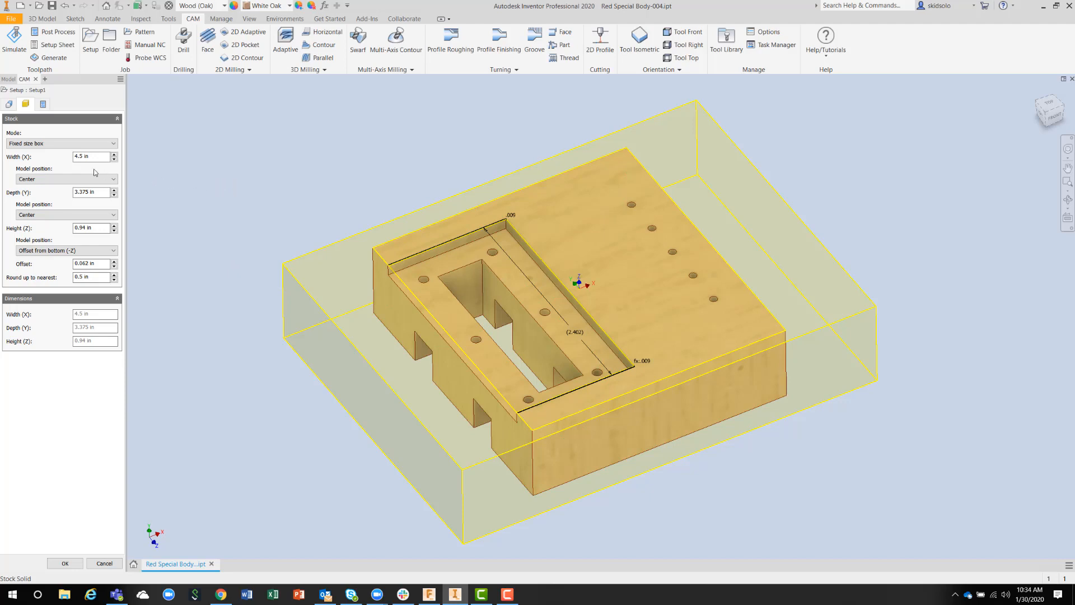
{"action": "mouse_move", "coordinate": [93, 159]}
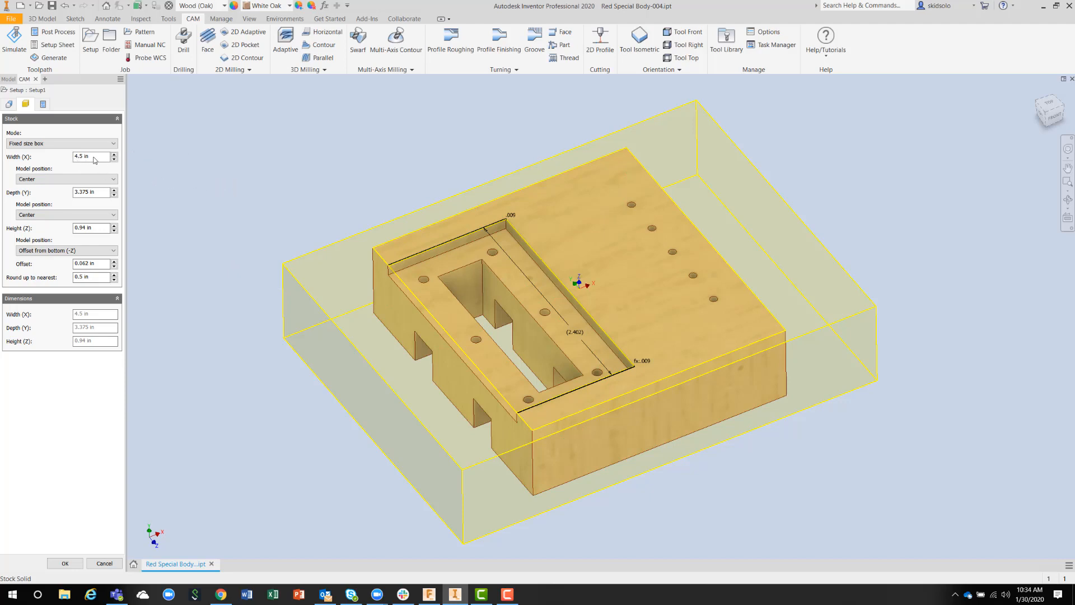
{"action": "mouse_move", "coordinate": [90, 157]}
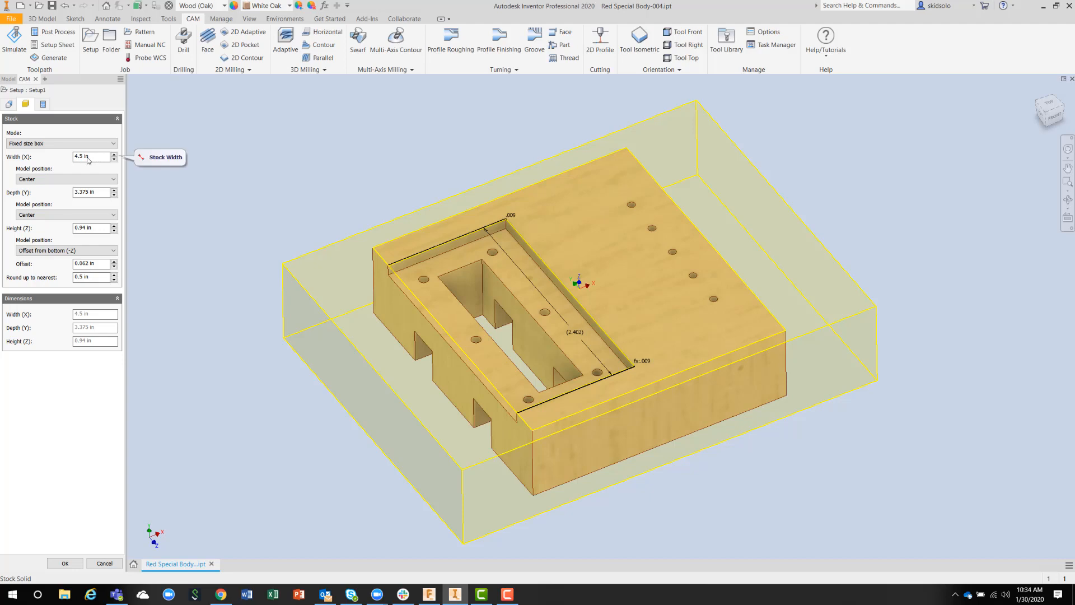
{"action": "mouse_move", "coordinate": [65, 179]}
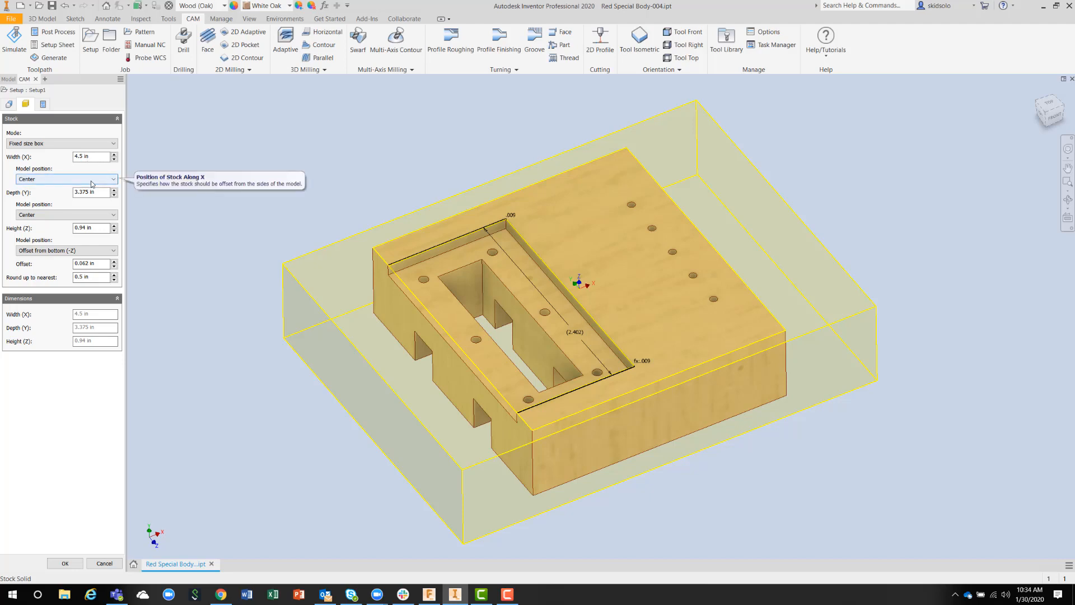
{"action": "mouse_move", "coordinate": [91, 195]}
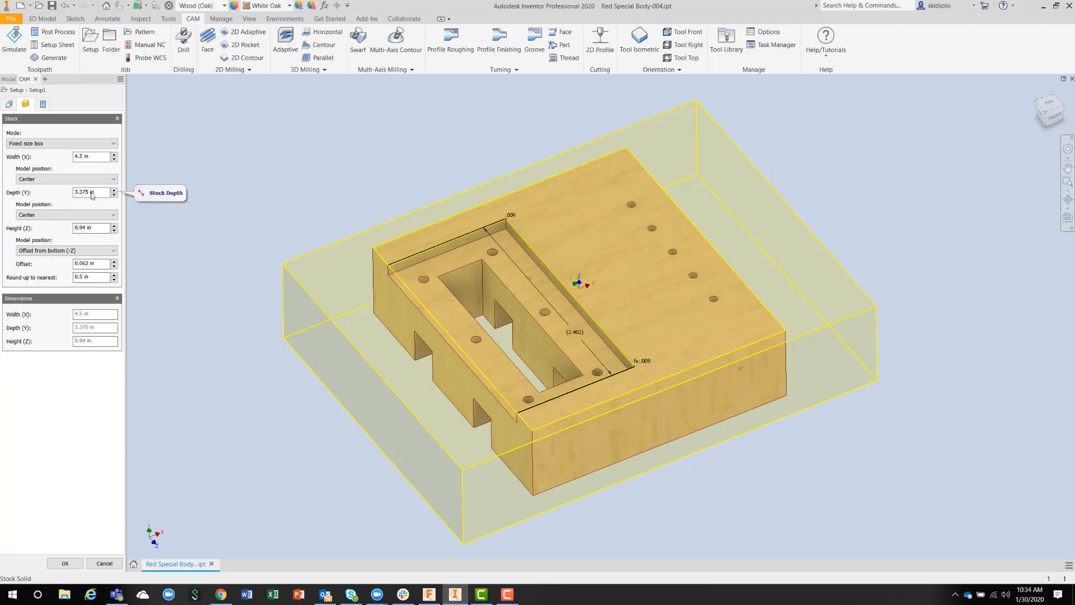
{"action": "mouse_move", "coordinate": [96, 218]}
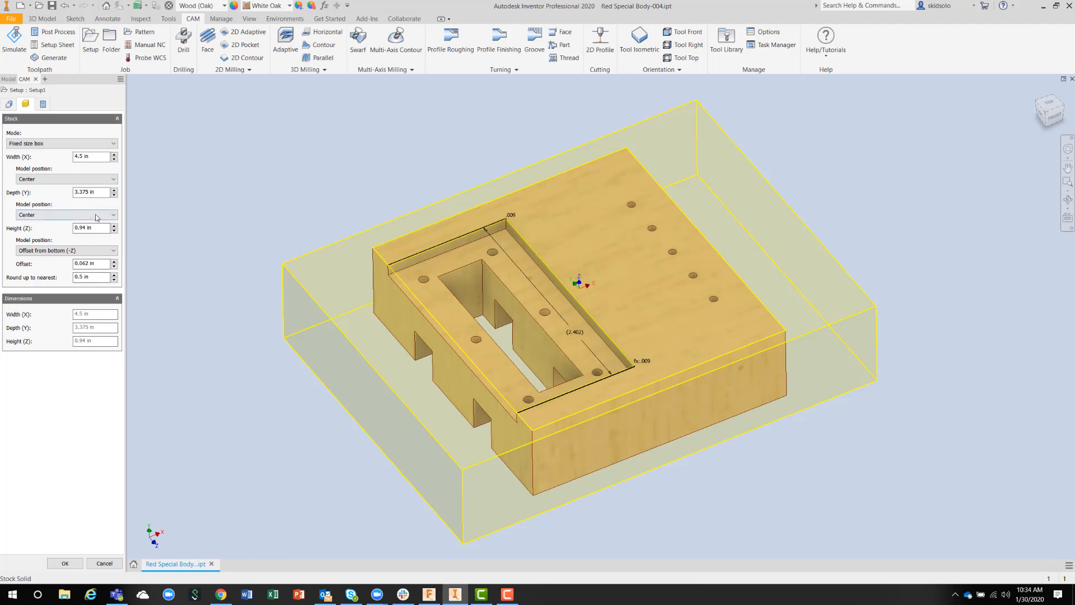
{"action": "mouse_move", "coordinate": [171, 237]}
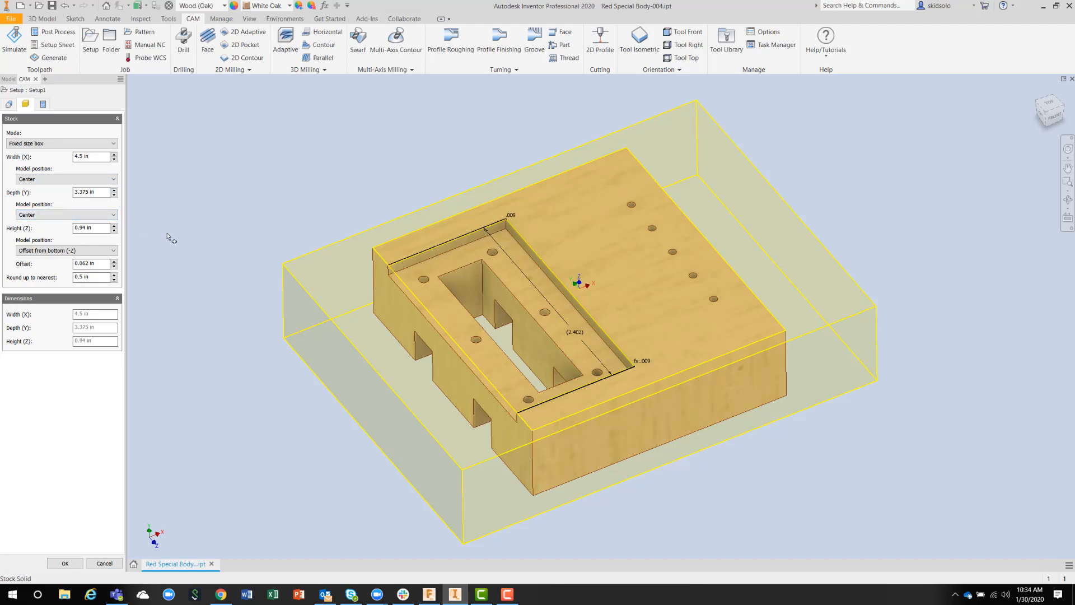
{"action": "mouse_move", "coordinate": [713, 233]}
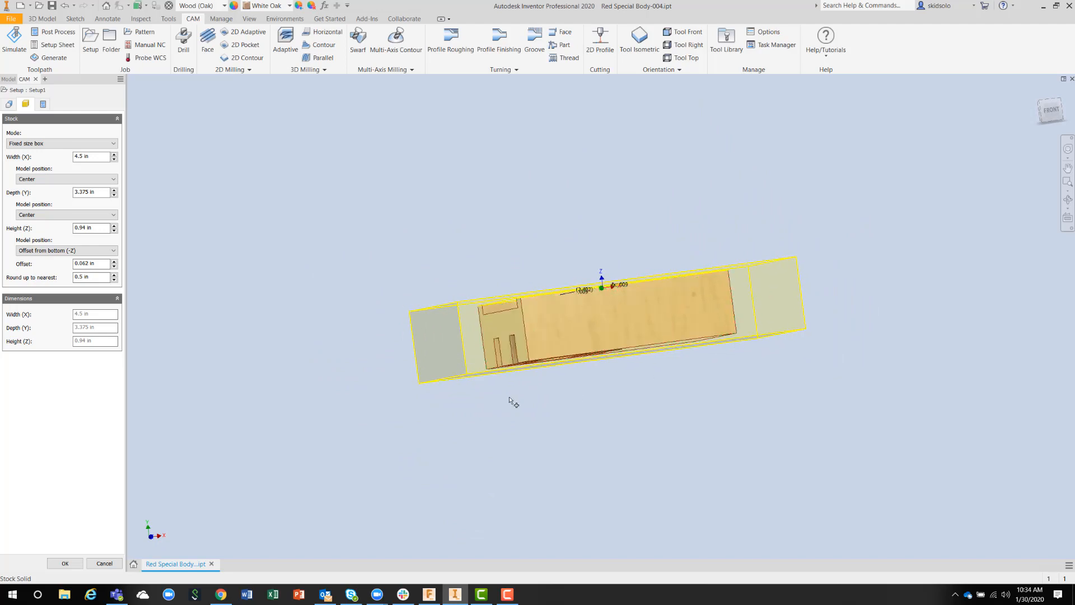
{"action": "mouse_move", "coordinate": [264, 364]}
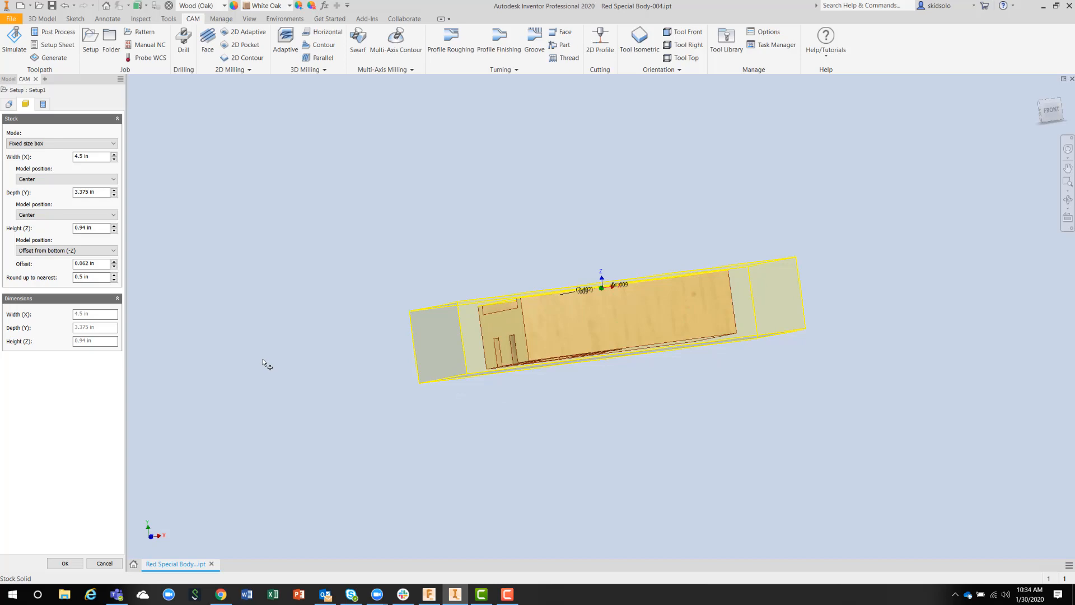